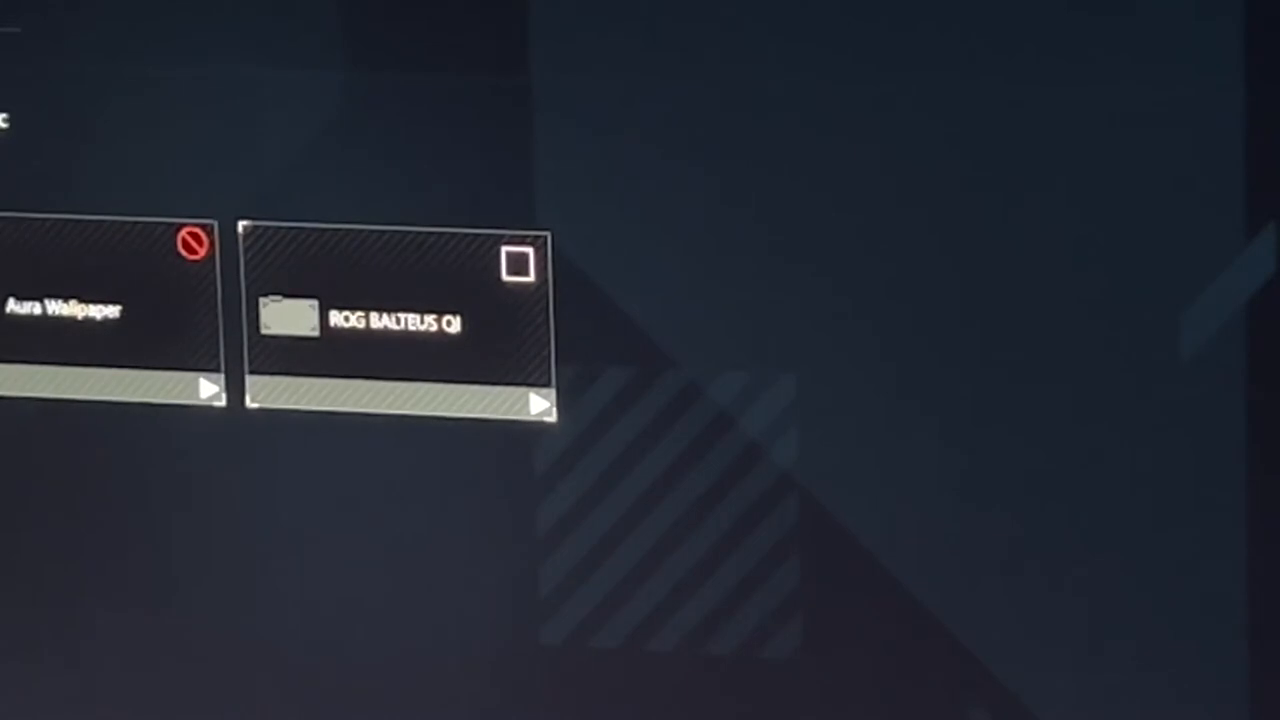
pyautogui.moveTo(396, 290)
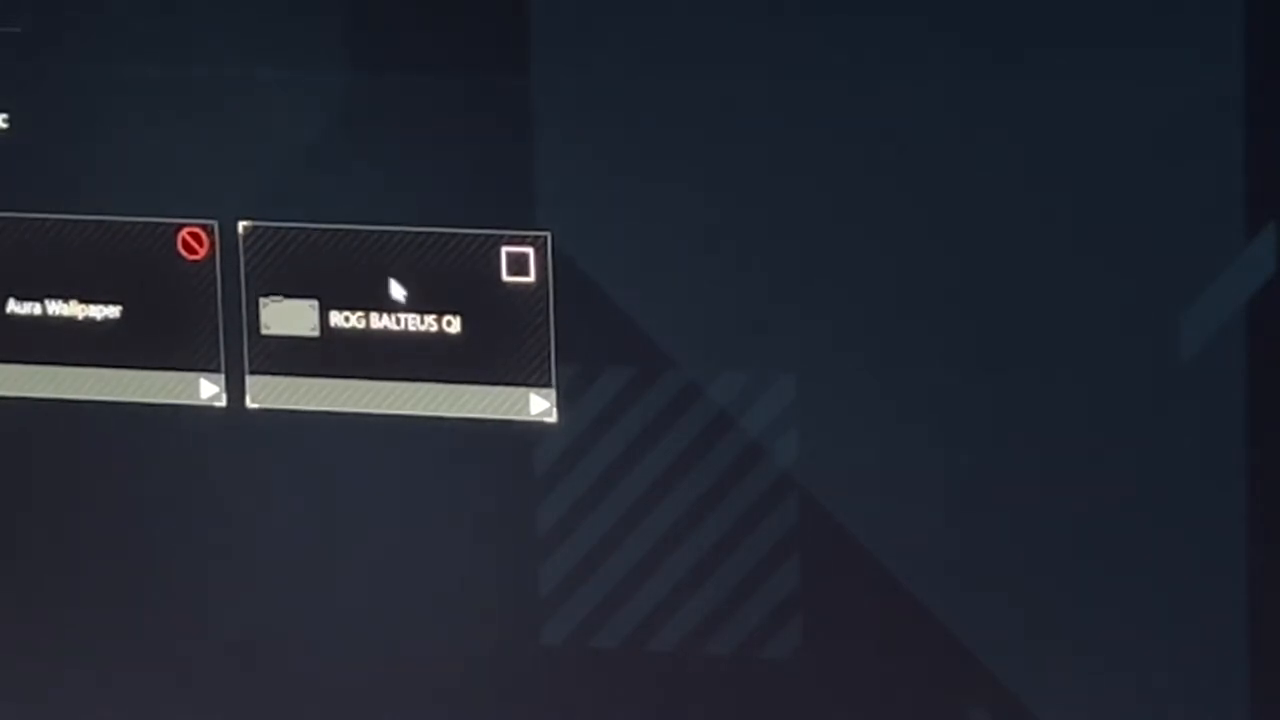
# - Include the ROG BALTEUS QI mousepad in the Aura Sync synced devices
pyautogui.click(518, 262)
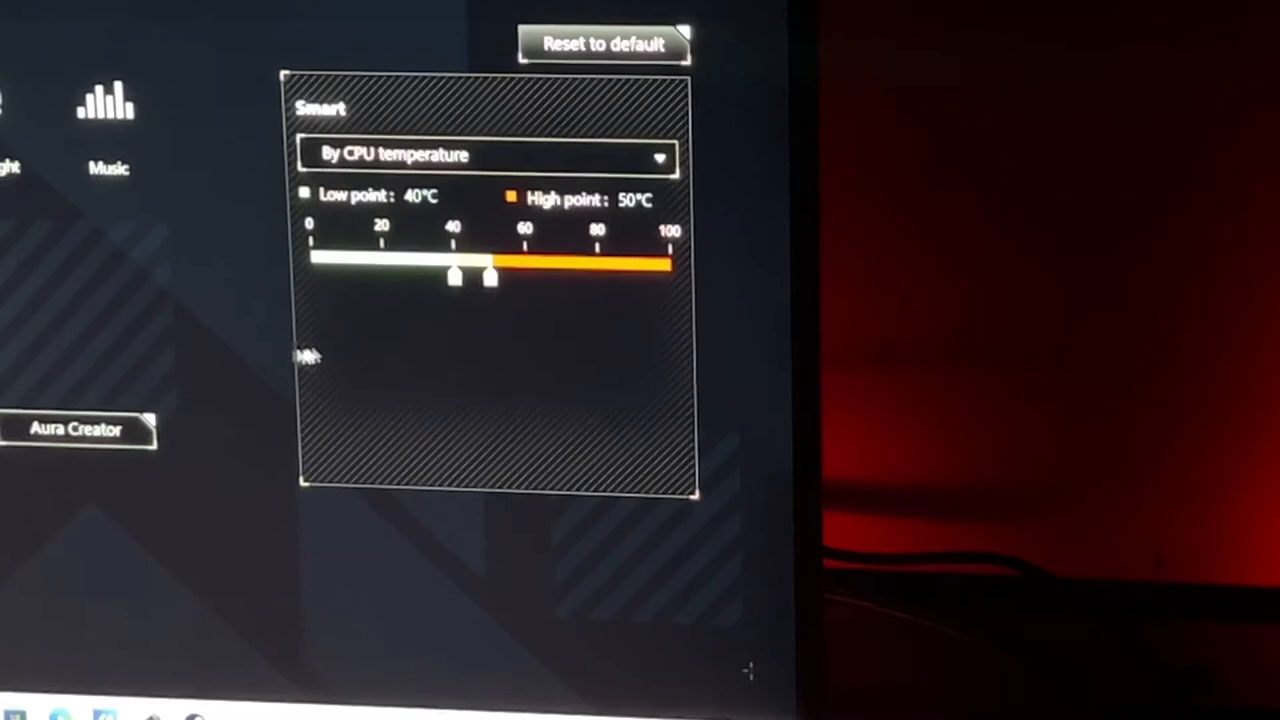
# - Adjust the Smart effect's low temperature point, settling it around 43°C near the 50°C high point
pyautogui.moveTo(452, 276); pyautogui.dragTo(416, 278)
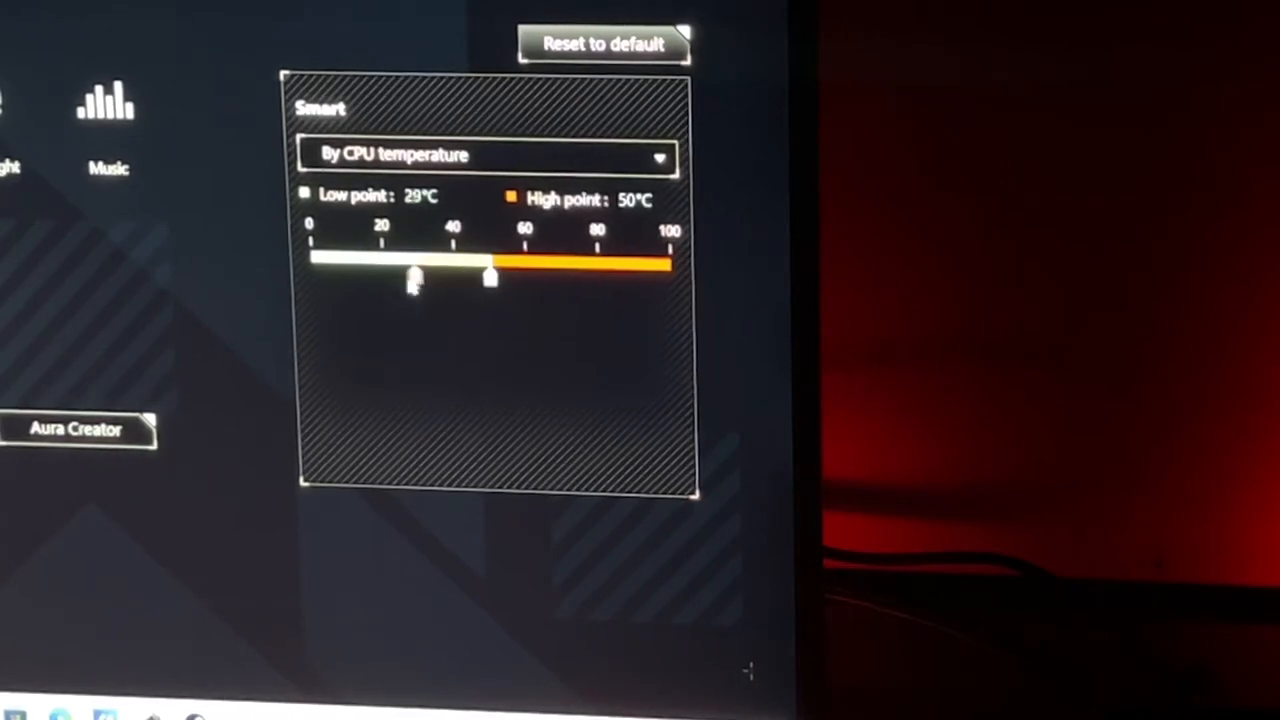
pyautogui.moveTo(416, 276); pyautogui.dragTo(388, 276)
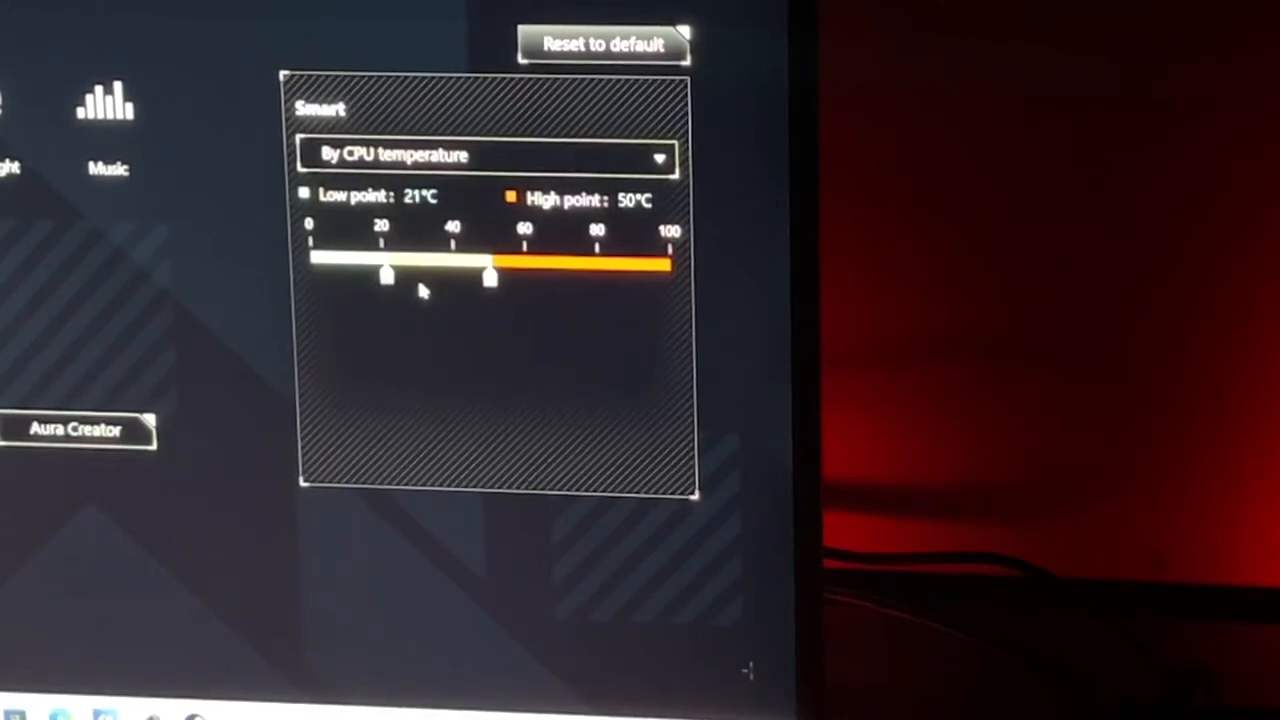
pyautogui.moveTo(386, 272); pyautogui.dragTo(470, 272)
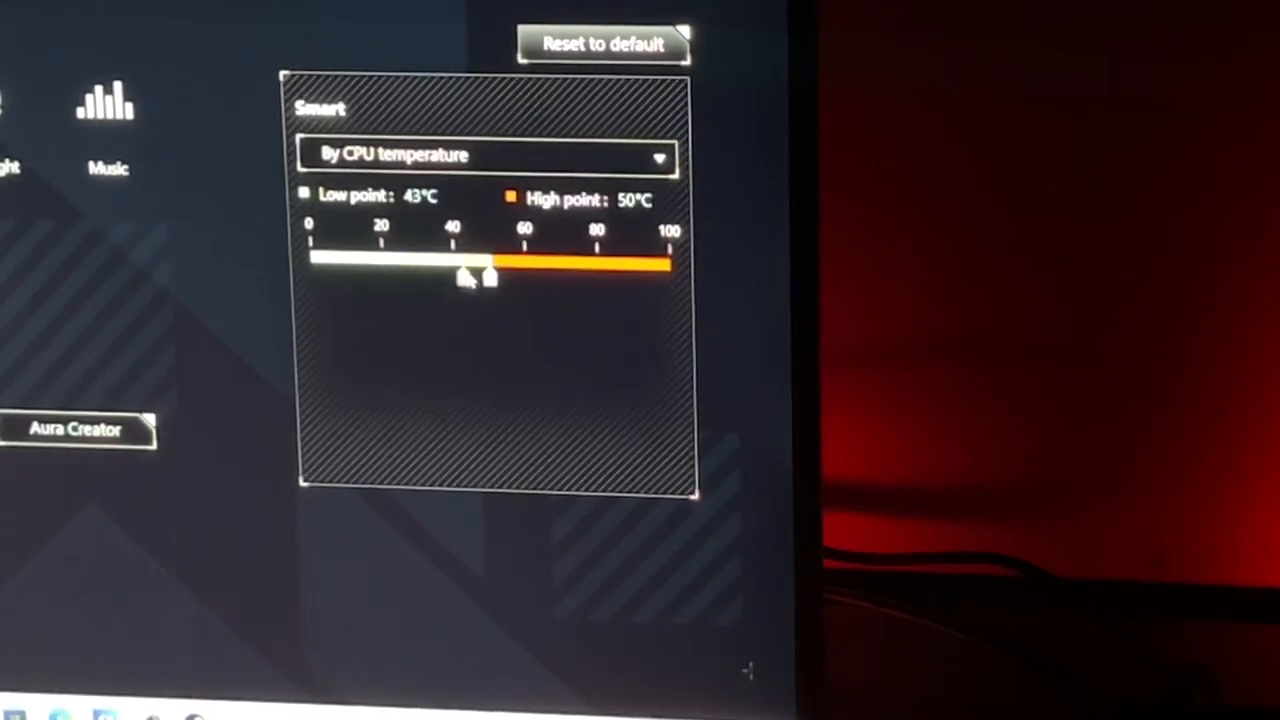
pyautogui.moveTo(464, 278); pyautogui.dragTo(456, 278)
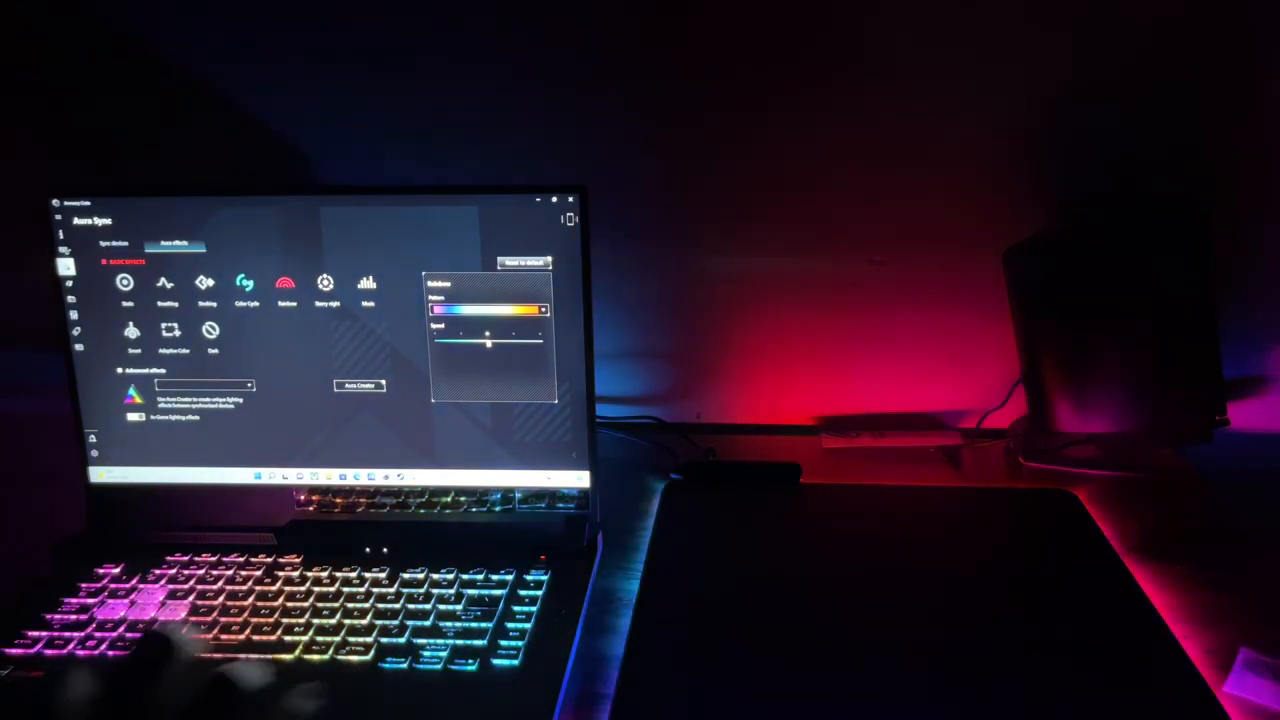
# - Make the synced lighting solid red, then go to the ROG BALTEUS QI mousepad's device page
pyautogui.click(244, 284)
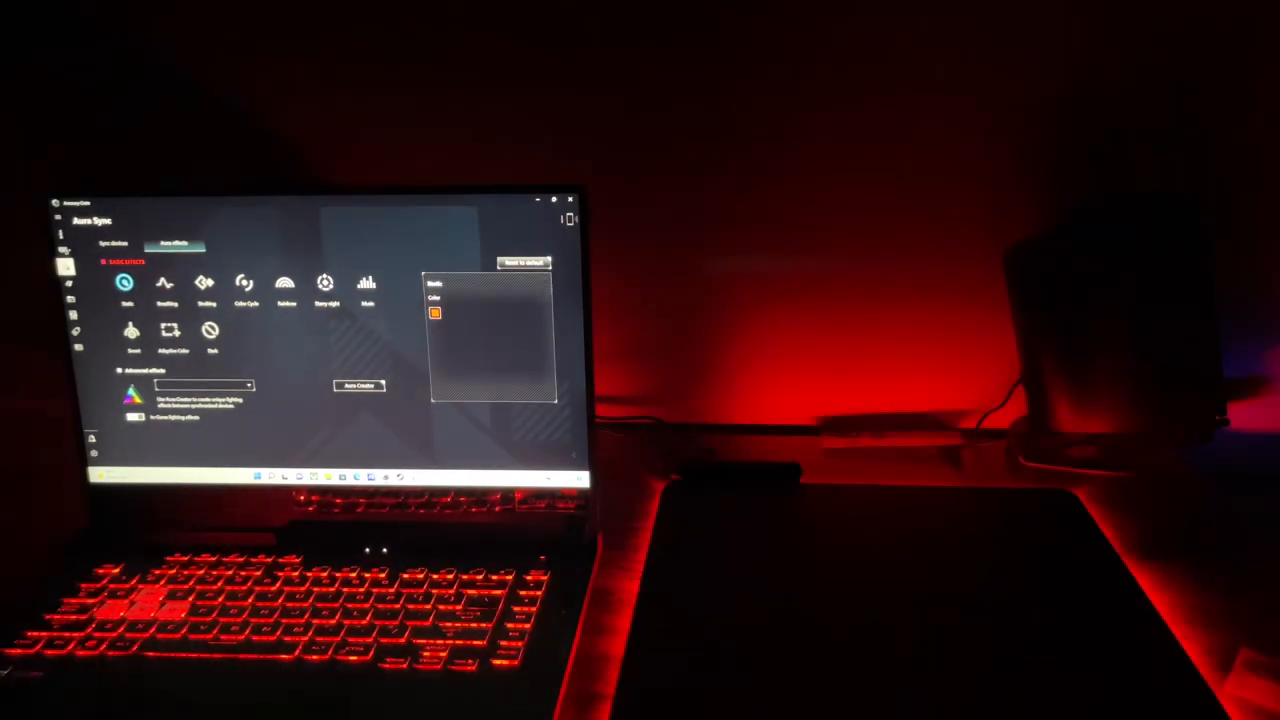
pyautogui.click(124, 284)
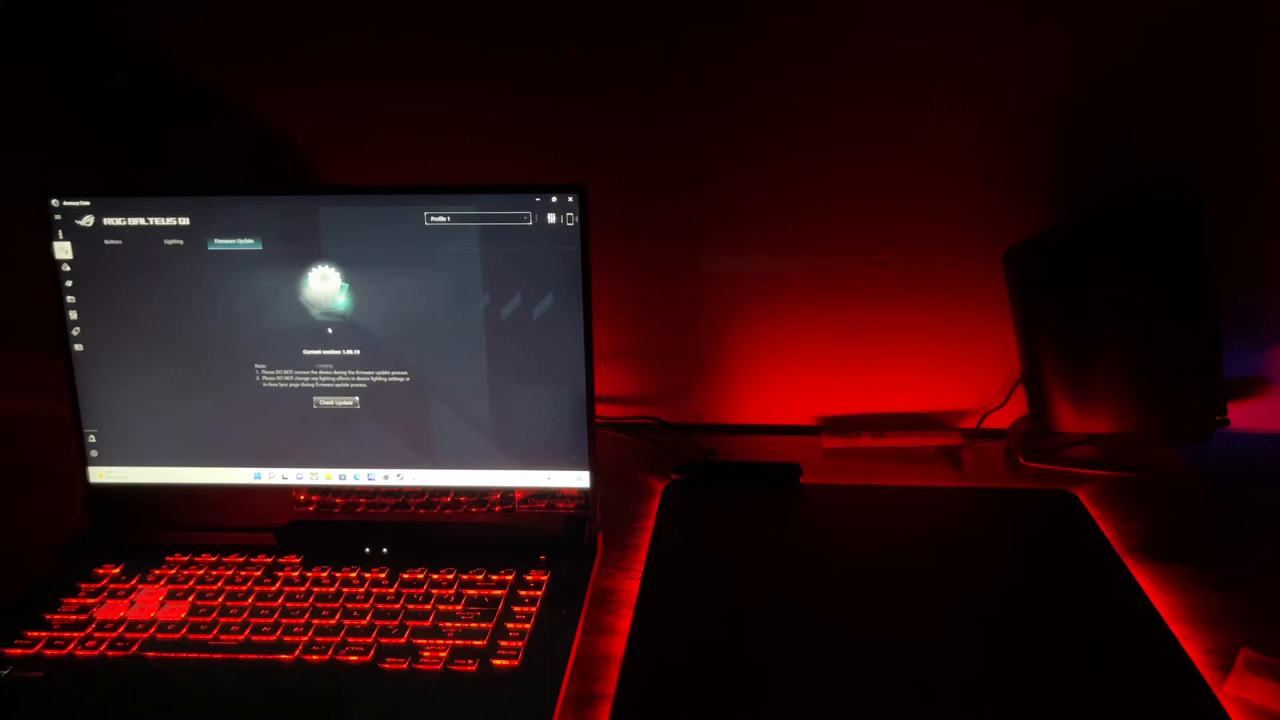
# - Show the ROG BALTEUS QI mousepad's own Lighting settings with effect, colour, brightness and speed
pyautogui.click(172, 242)
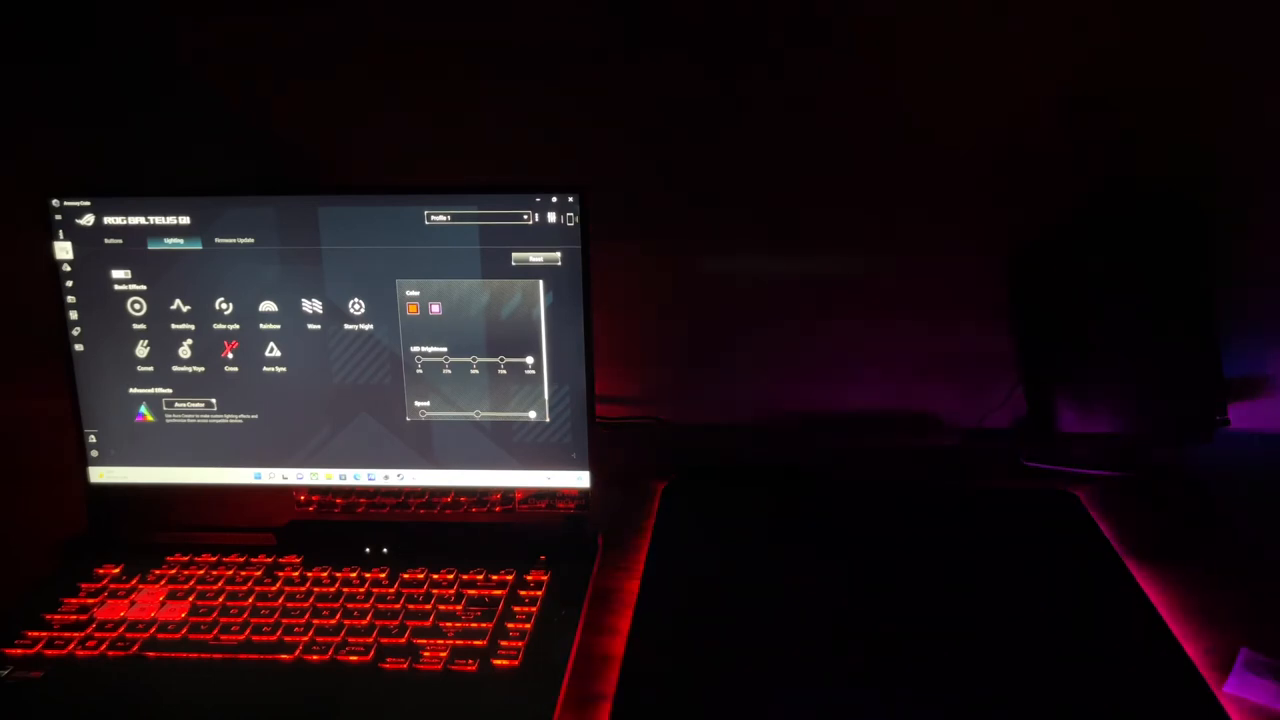
# - Try a multicolour effect on the mousepad, then settle on a red lighting effect
pyautogui.click(184, 350)
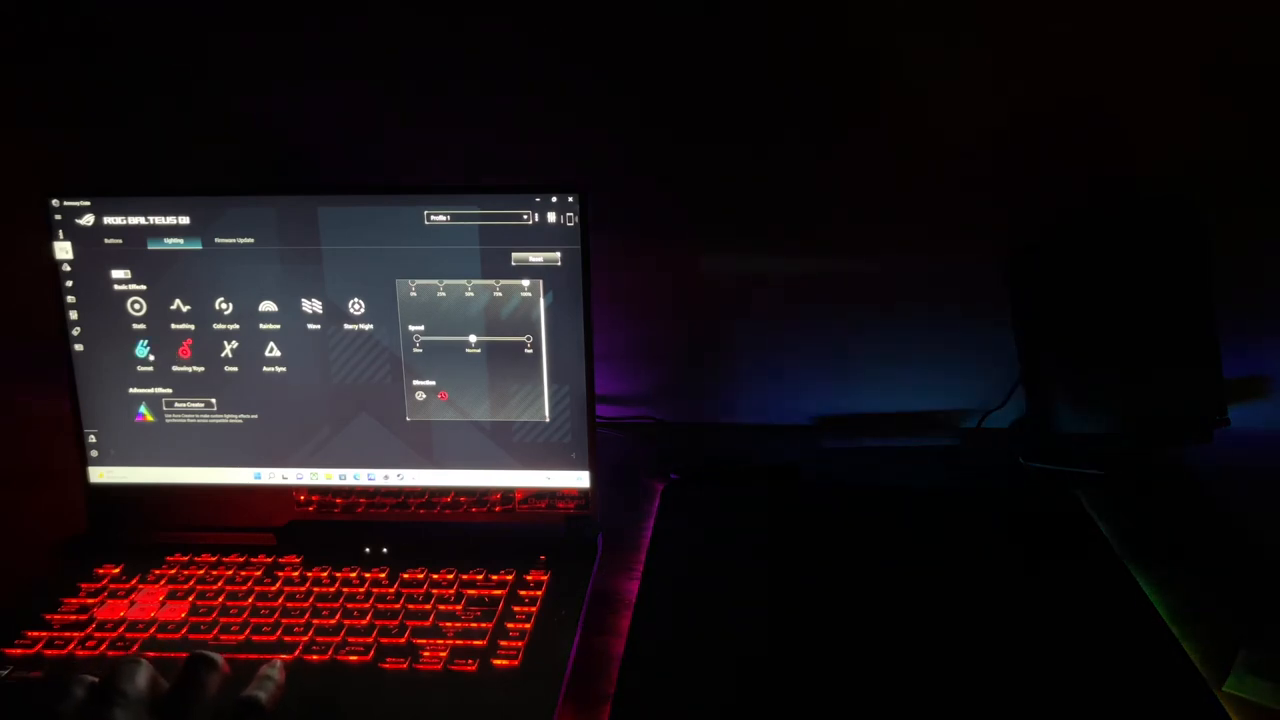
pyautogui.click(144, 350)
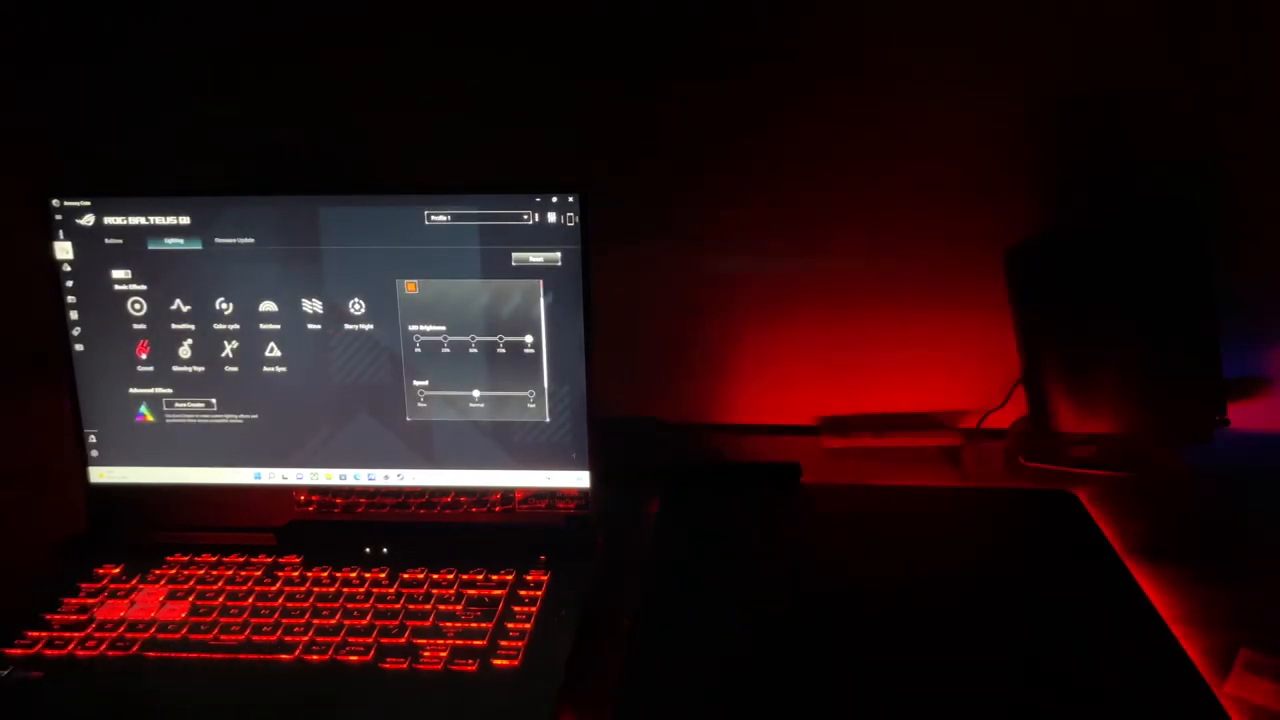